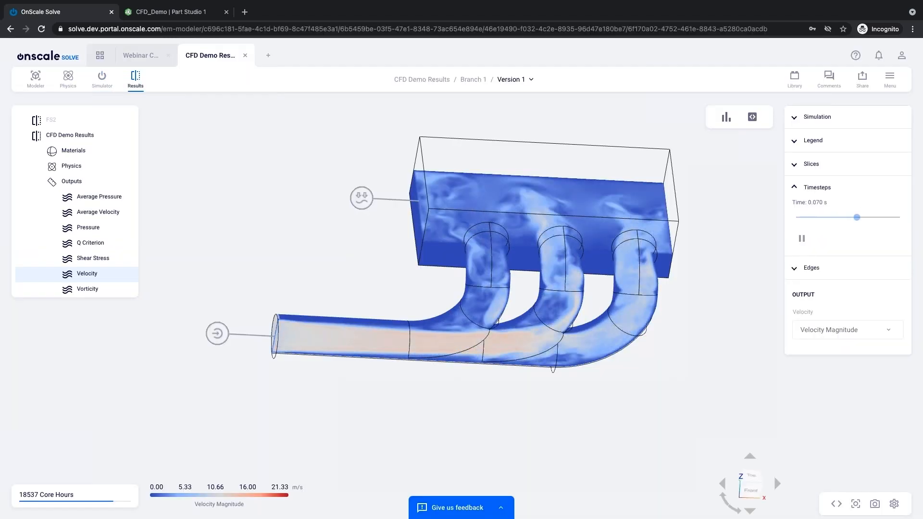
- Open the Slices panel and move the Y slice handles to cut the velocity results
left_click(811, 163)
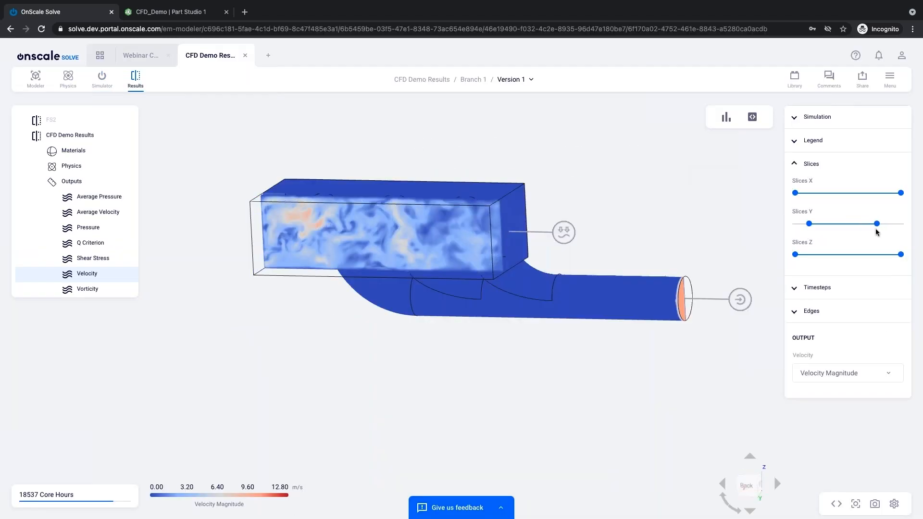
left_click(818, 287)
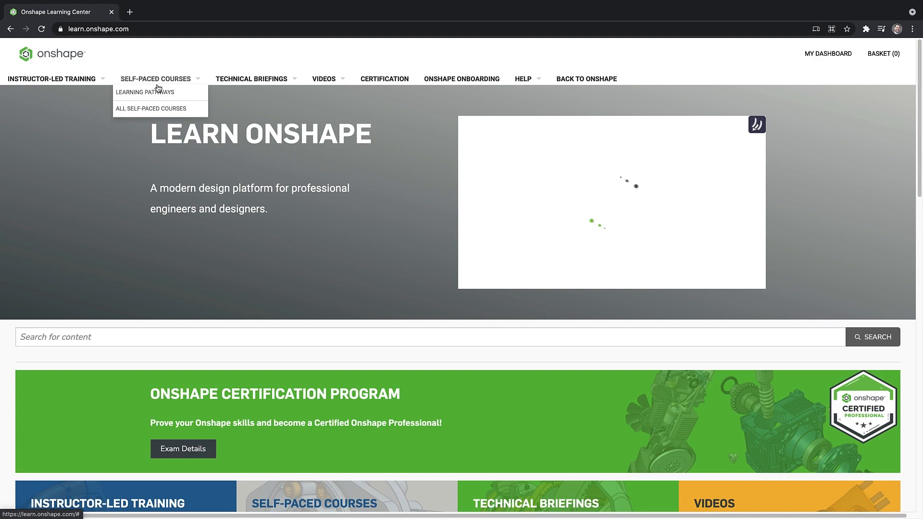
- Choose Learning Pathways from the Self-Paced Courses menu
left_click(150, 108)
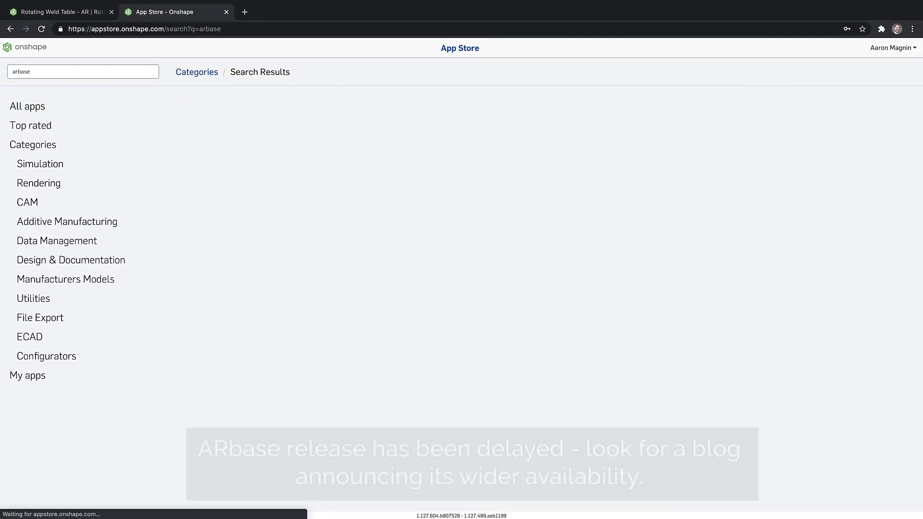
- Launch ARbase, convert the weld table to an AR model, and raise tabletop roughness
left_click(56, 11)
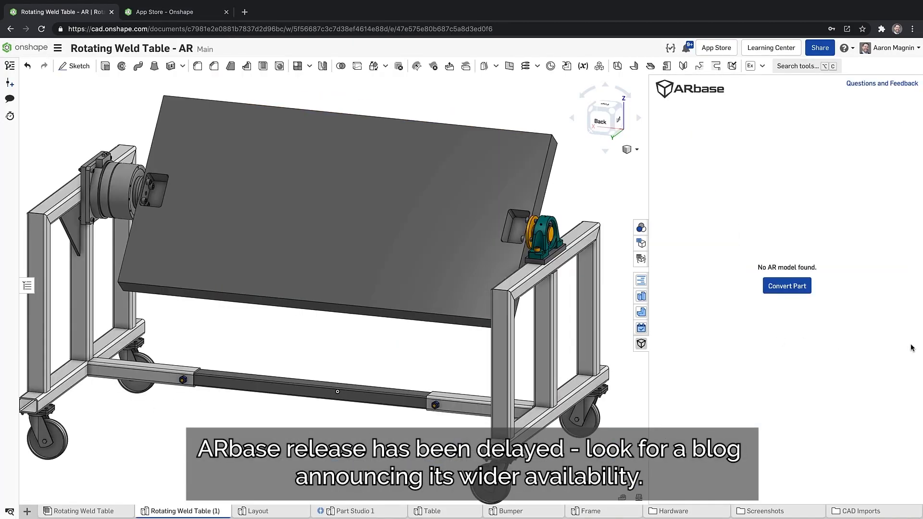
left_click(787, 285)
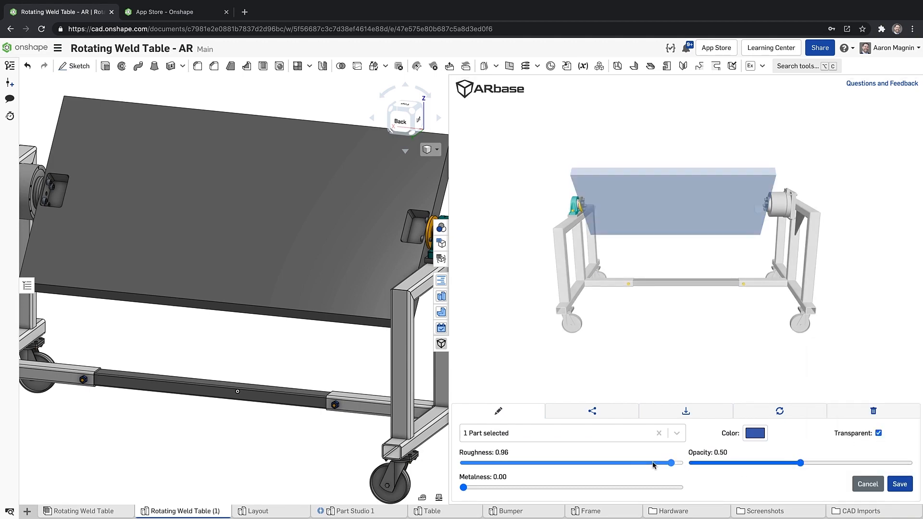
left_click(592, 411)
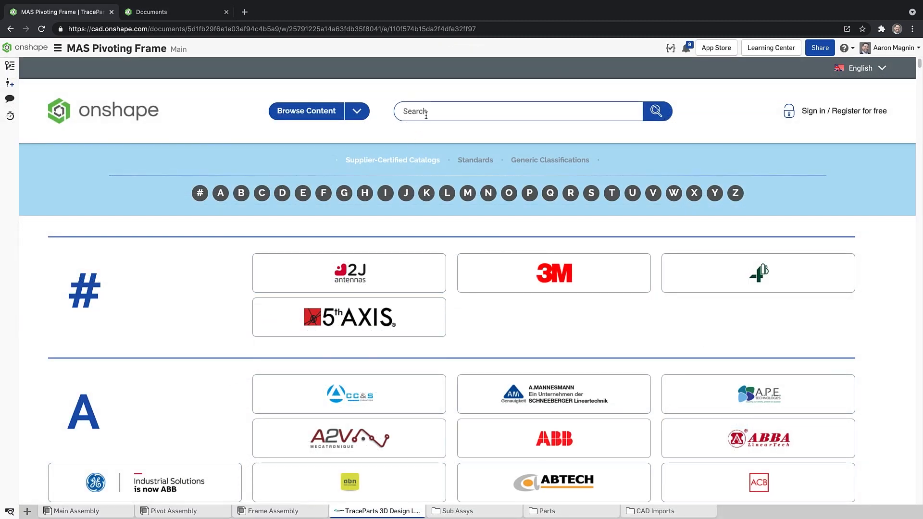
- Import the Schaeffler UCFB206 housing from TraceParts and pick it to replace the Frame Assembly instance
type("UCFB206")
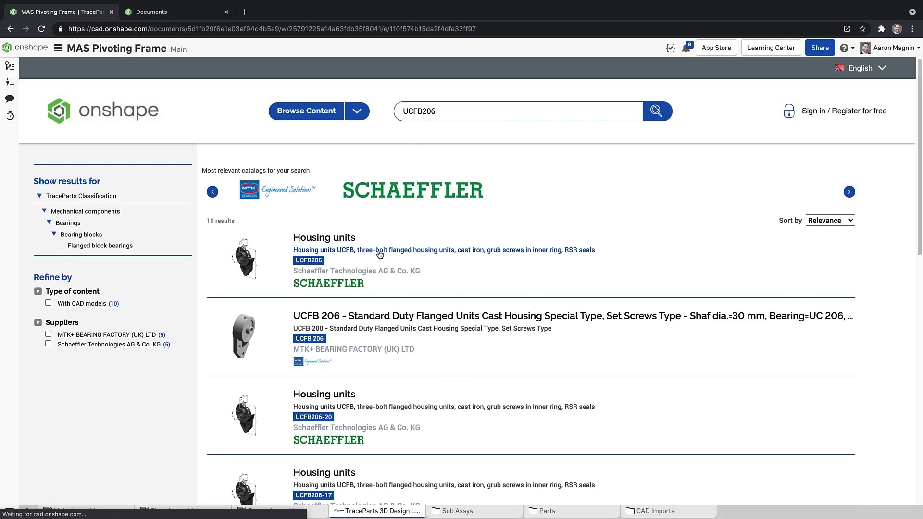
left_click(324, 237)
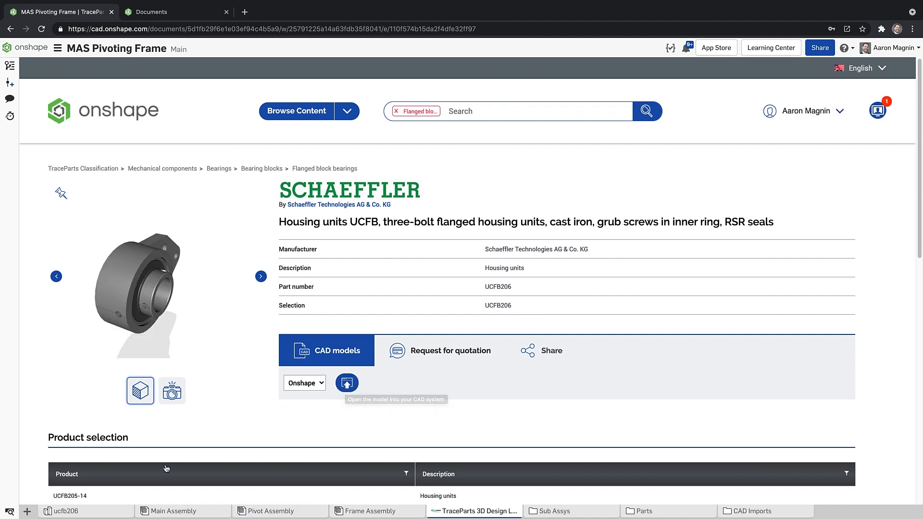
left_click(346, 382)
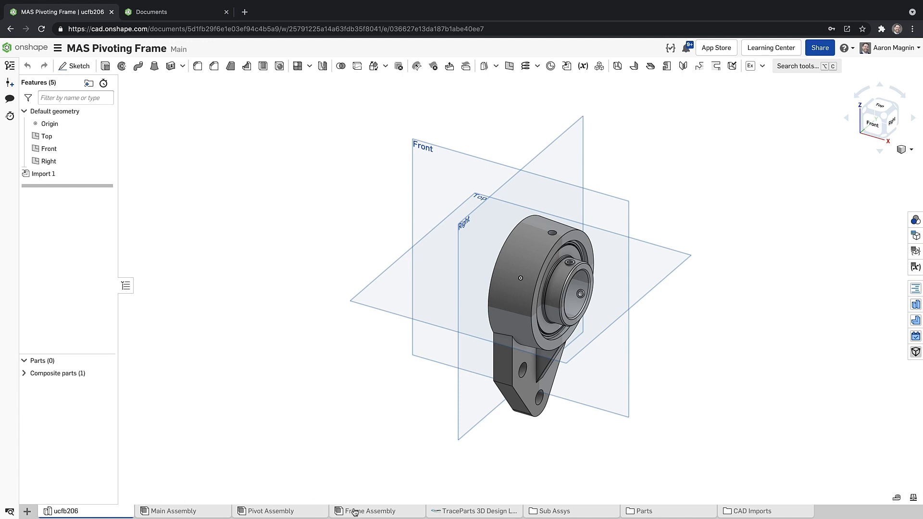
left_click(370, 510)
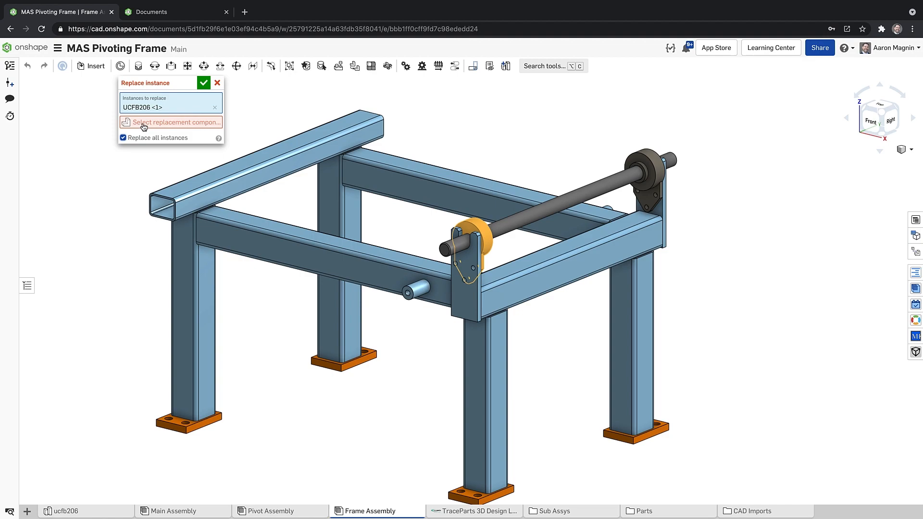
left_click(171, 121)
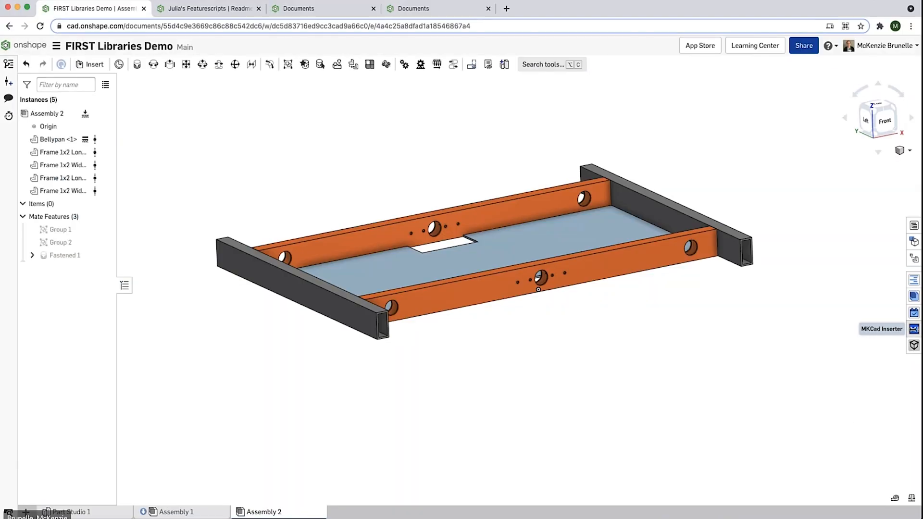
- Insert a .75-inch bore bearing from MKCad and configure a WCP SS gearbox with two Falcon 500s
left_click(914, 328)
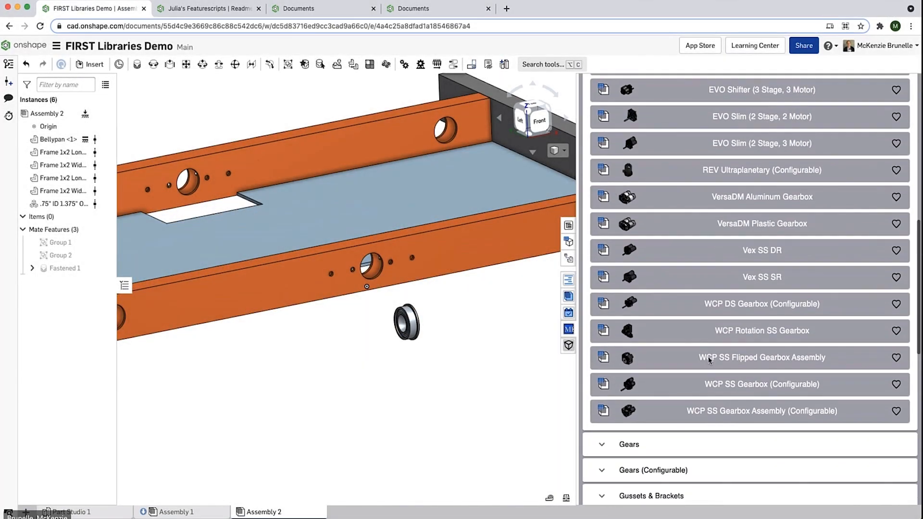
left_click(761, 385)
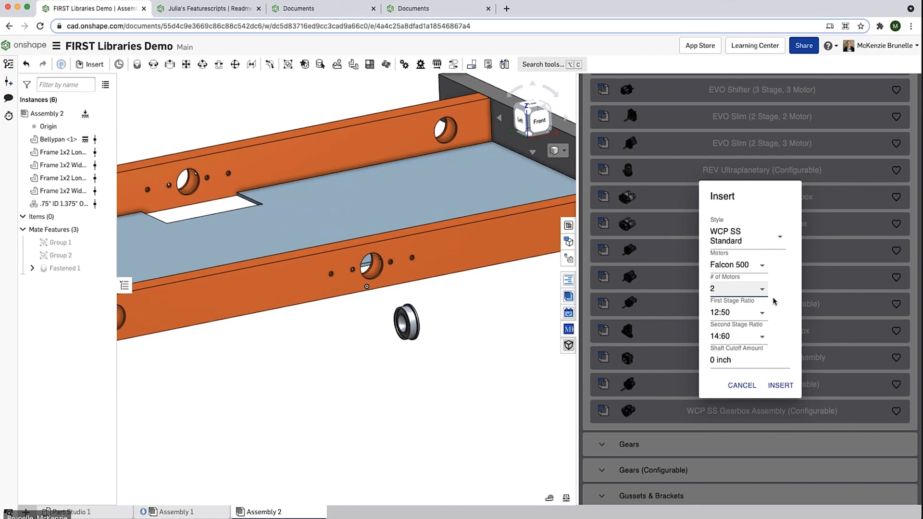
left_click(780, 385)
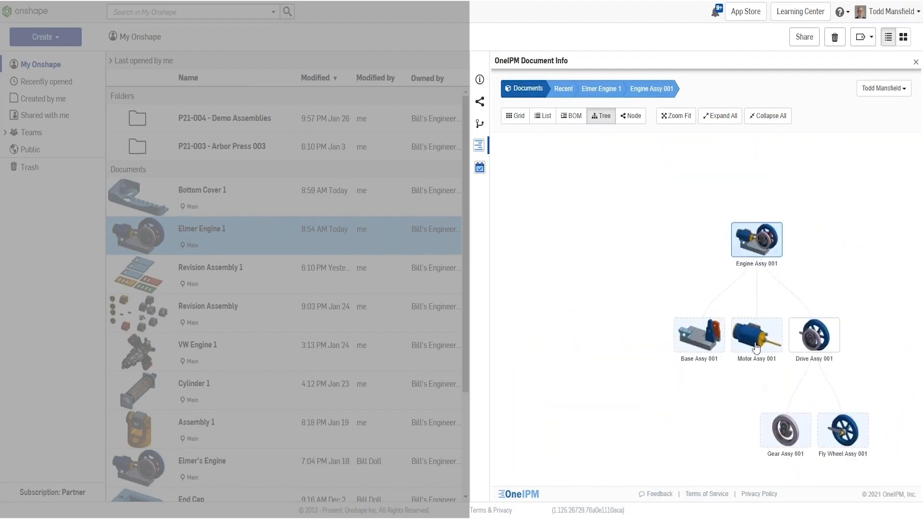
- Step through Bottom Cover 1's version history to the latest work-in-progress version
left_click(570, 115)
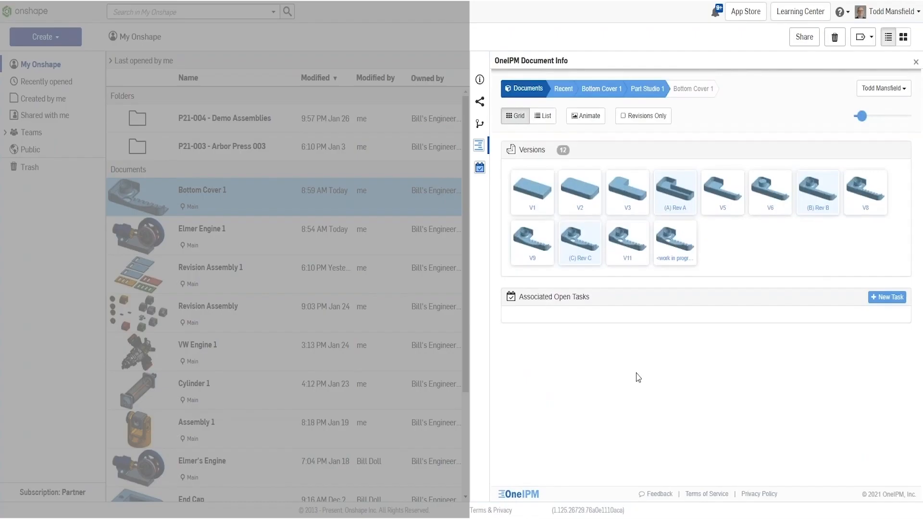
left_click(674, 242)
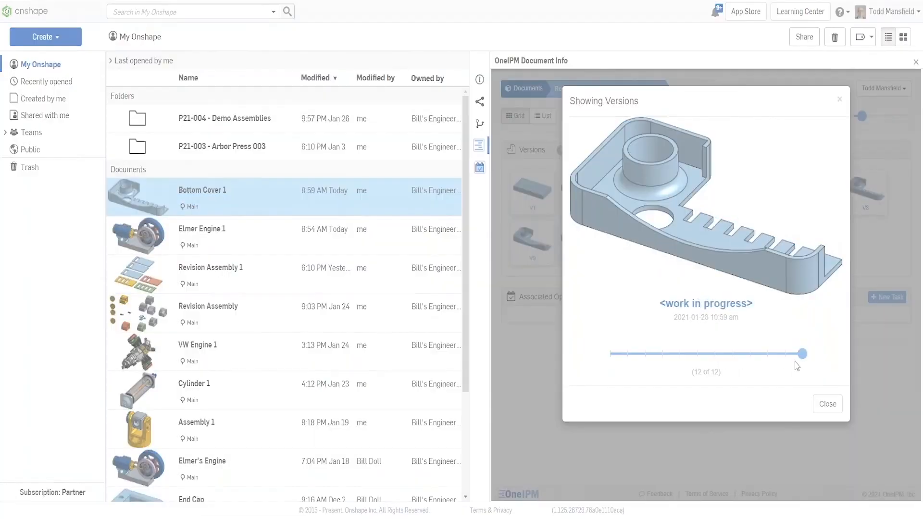
left_click(826, 404)
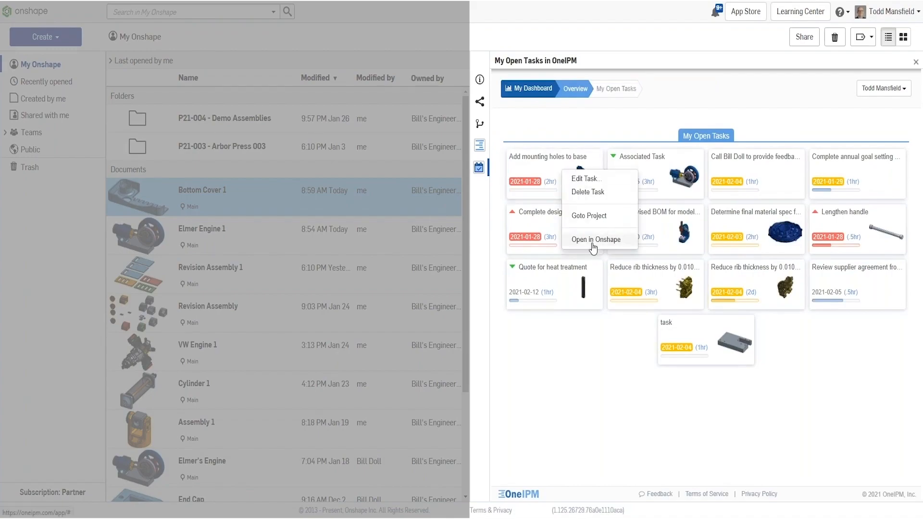
left_click(588, 215)
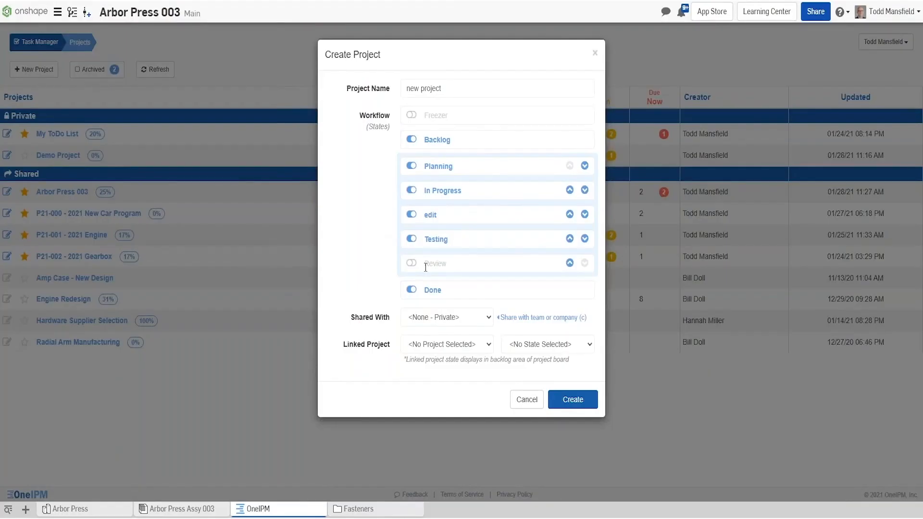
left_click(525, 399)
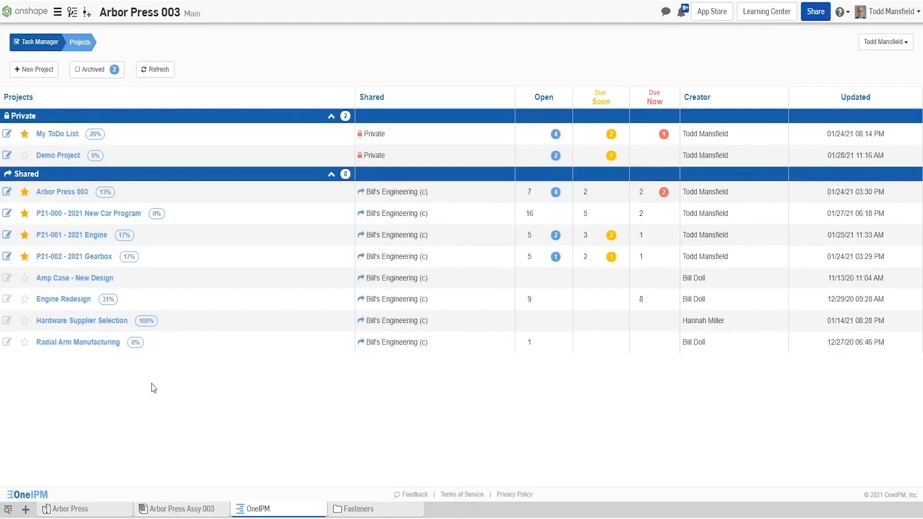
- On the Arbor Press 003 board, edit the revised BOM task's progress to 70 percent
left_click(61, 191)
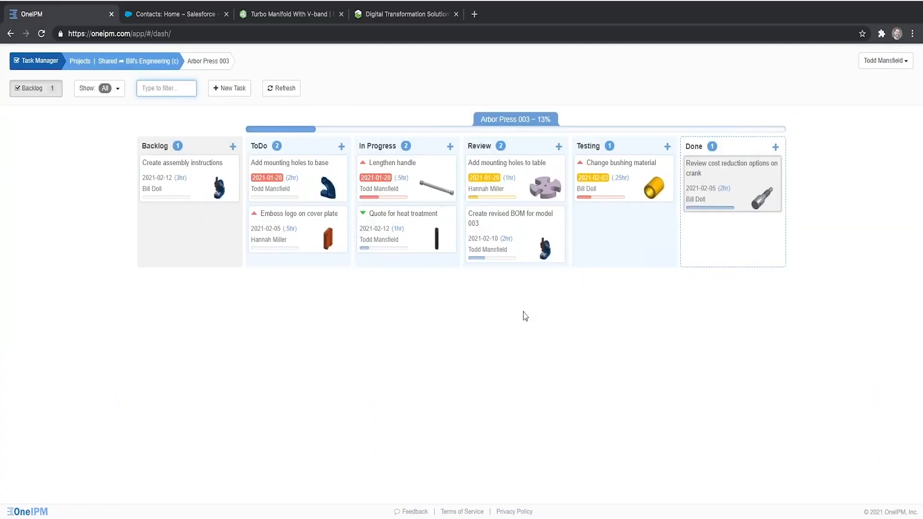
right_click(621, 230)
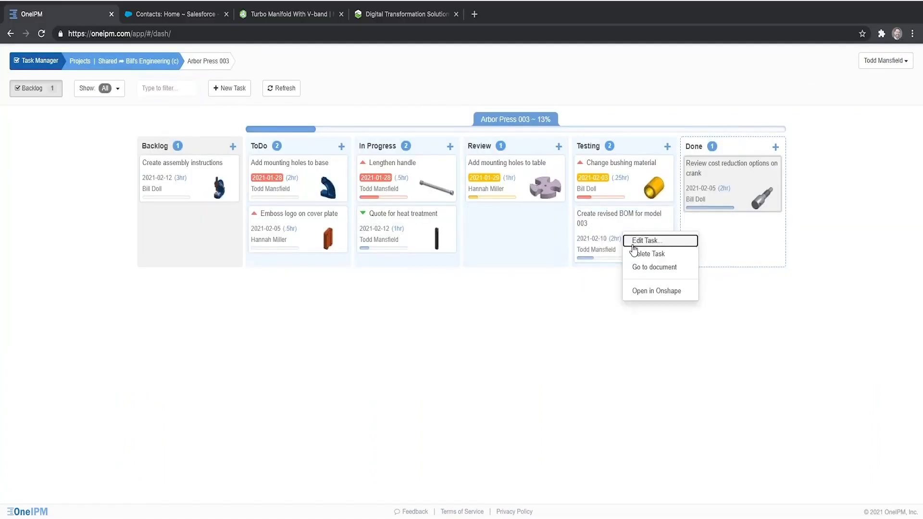
left_click(646, 241)
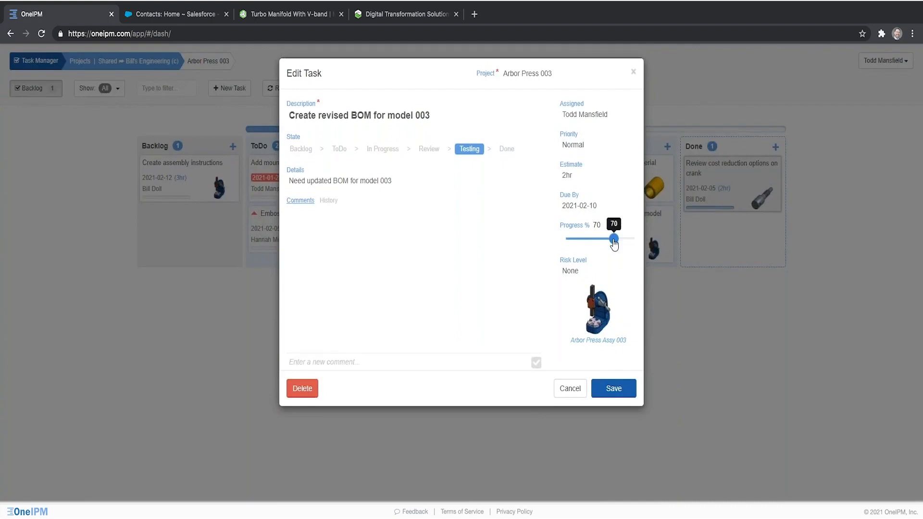
left_click(613, 388)
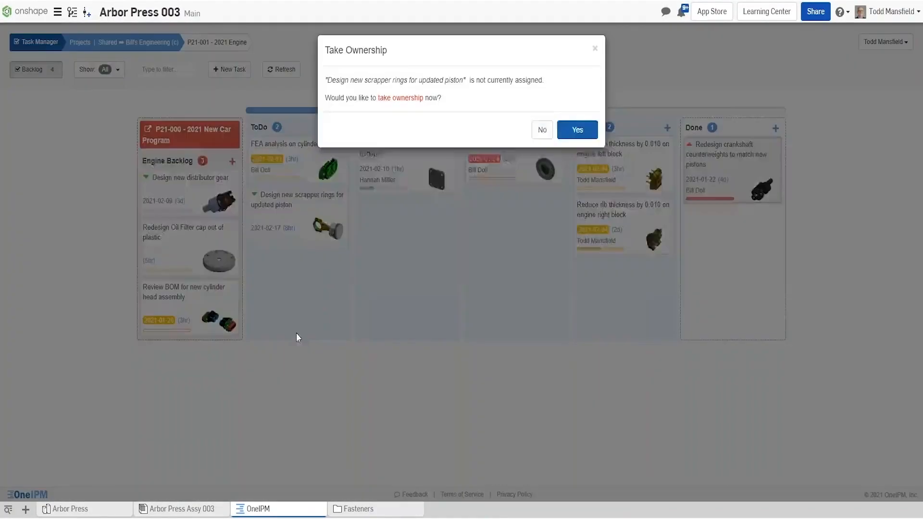
left_click(577, 129)
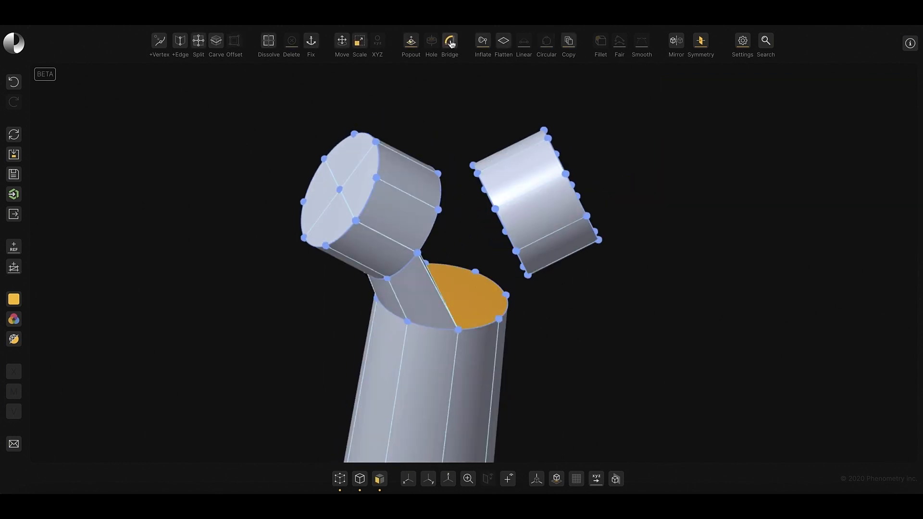
- Apply Bridge between the orange end face and the floating cylinder segment
left_click(449, 40)
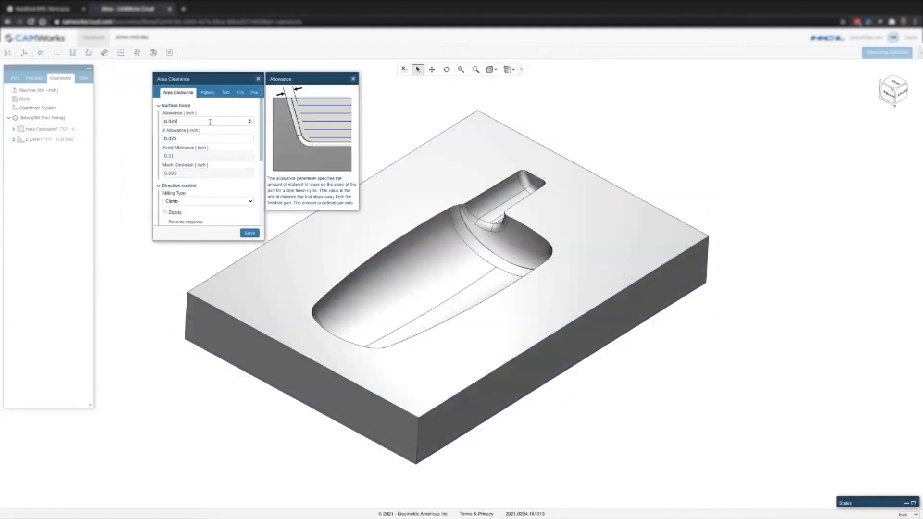
- Enter 0.025 in for the Area Clearance Allowance and Z Allowance
left_click(249, 232)
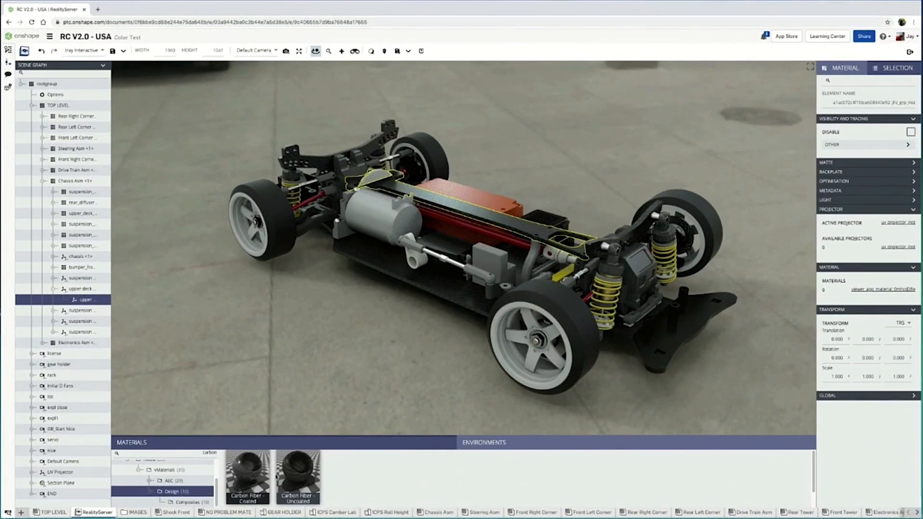
- Apply carbon fiber to the upper deck and render a 2560-wide custom-quality JPG
left_click(54, 95)
type("red")
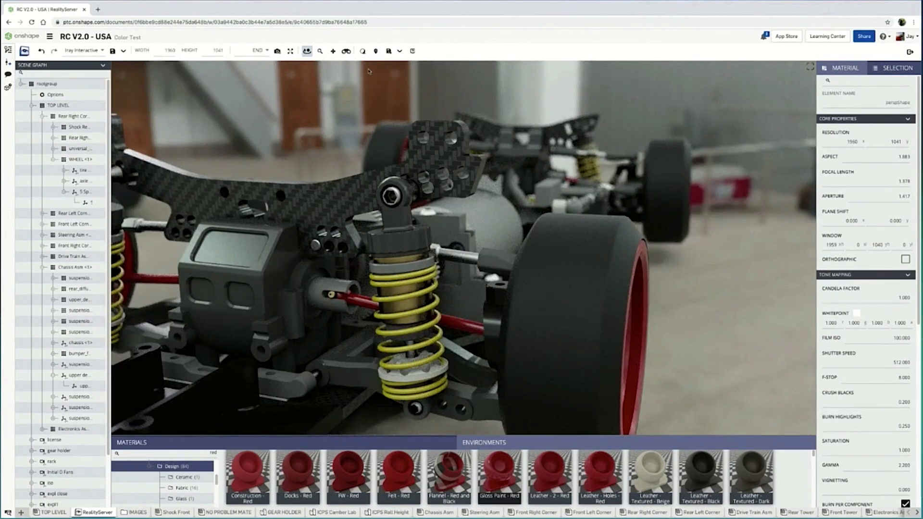
left_click(277, 51)
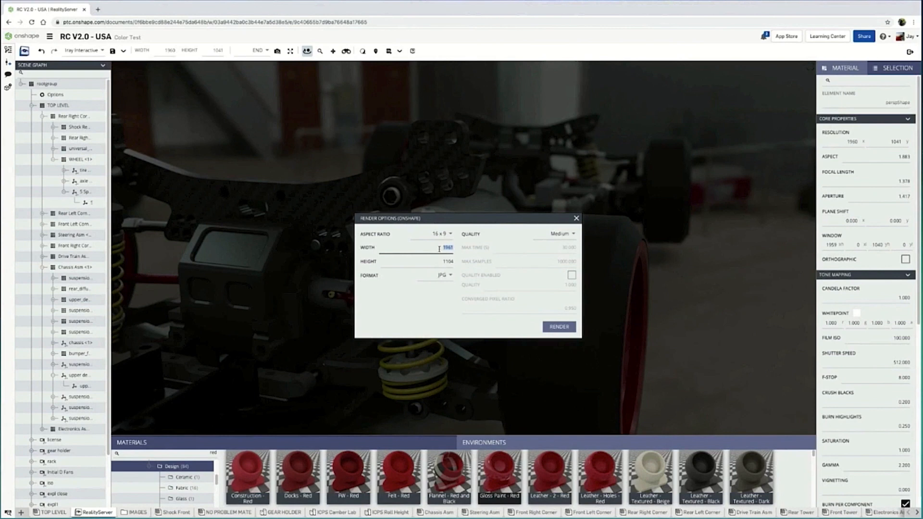
left_click(560, 233)
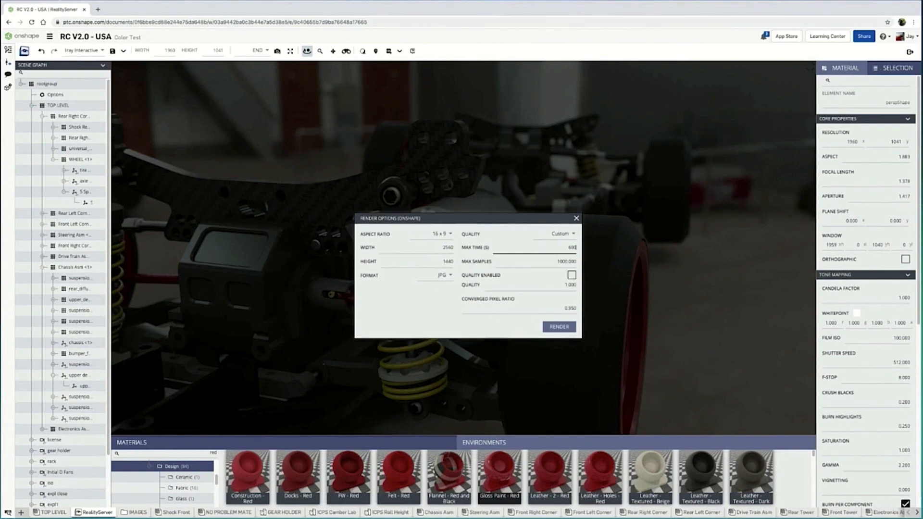
left_click(557, 327)
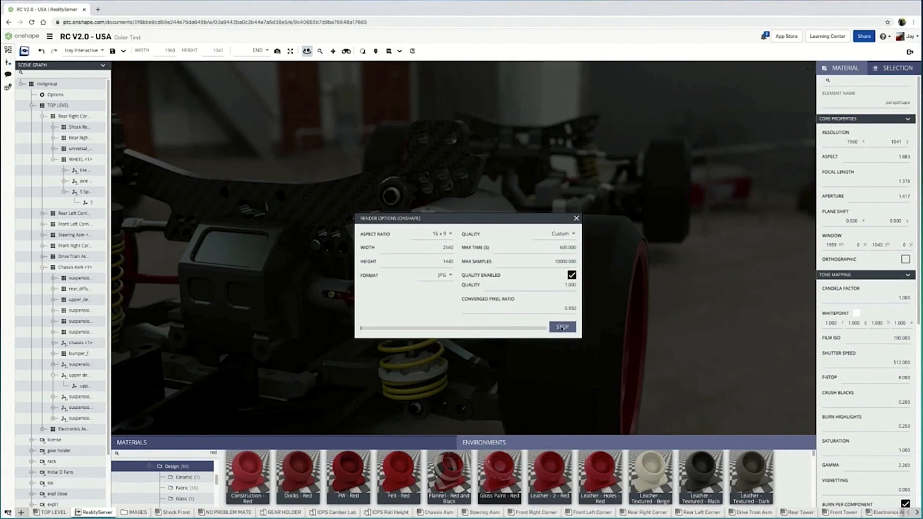
left_click(561, 327)
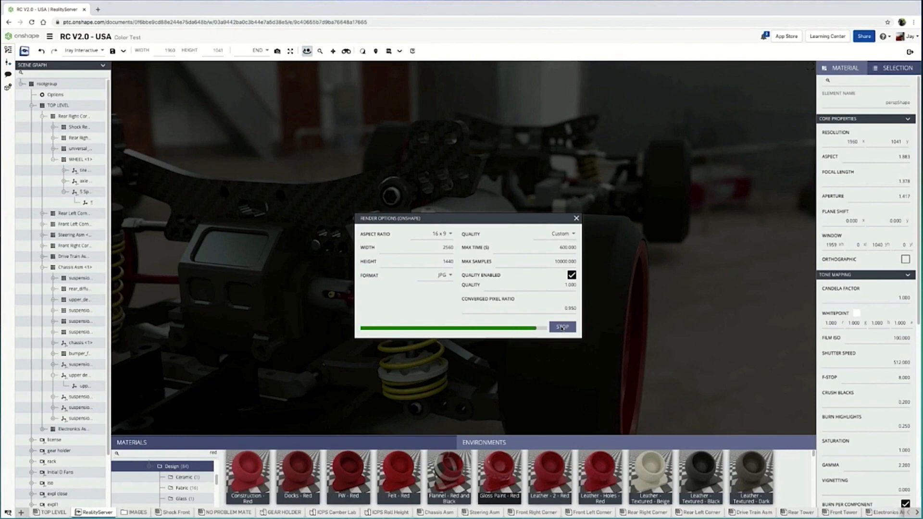